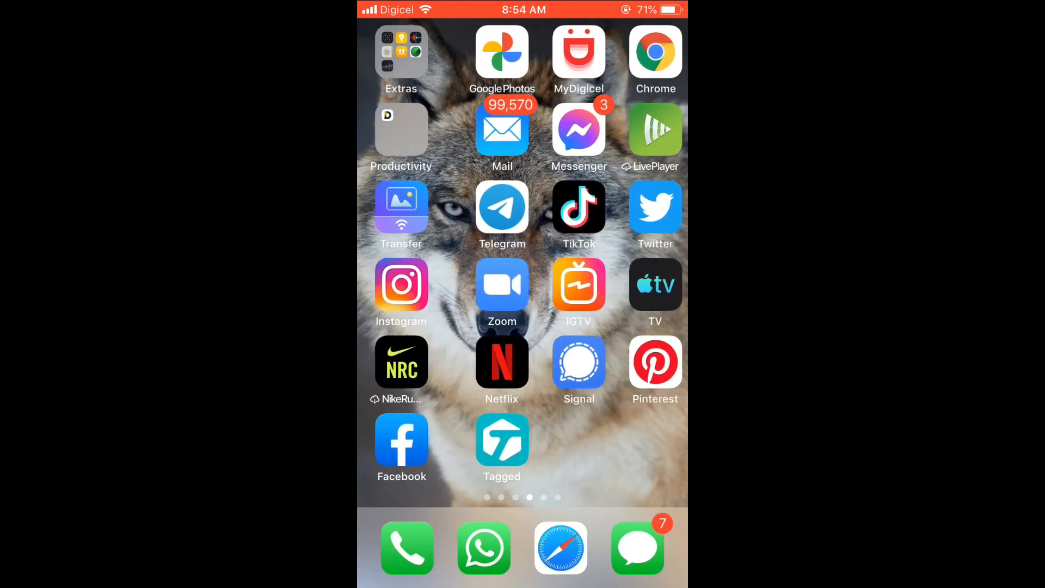
# Swipe to the Home Screen page holding Google Photos and launch it.
pyautogui.hscroll(-3)
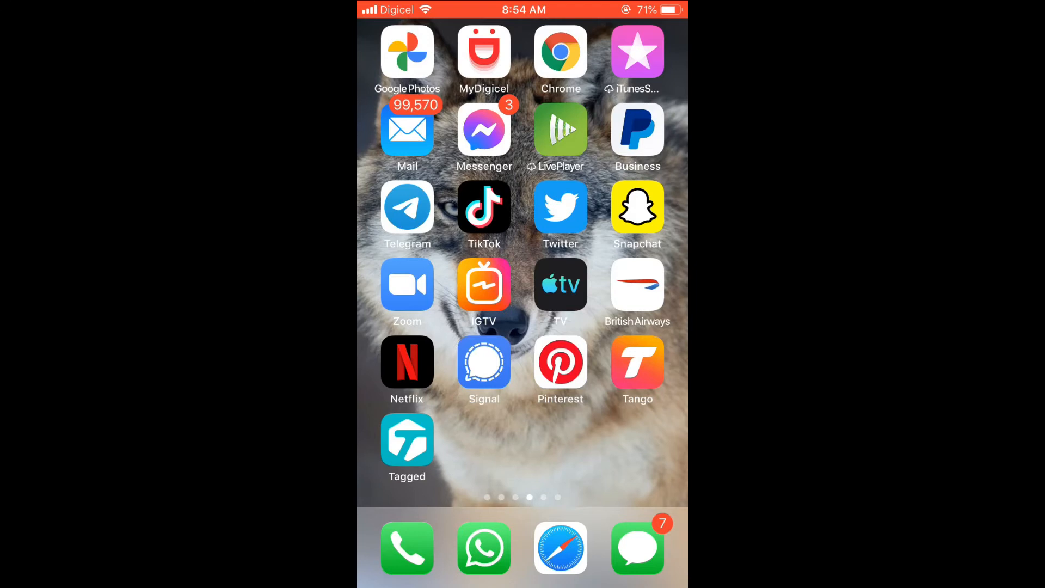
pyautogui.click(406, 53)
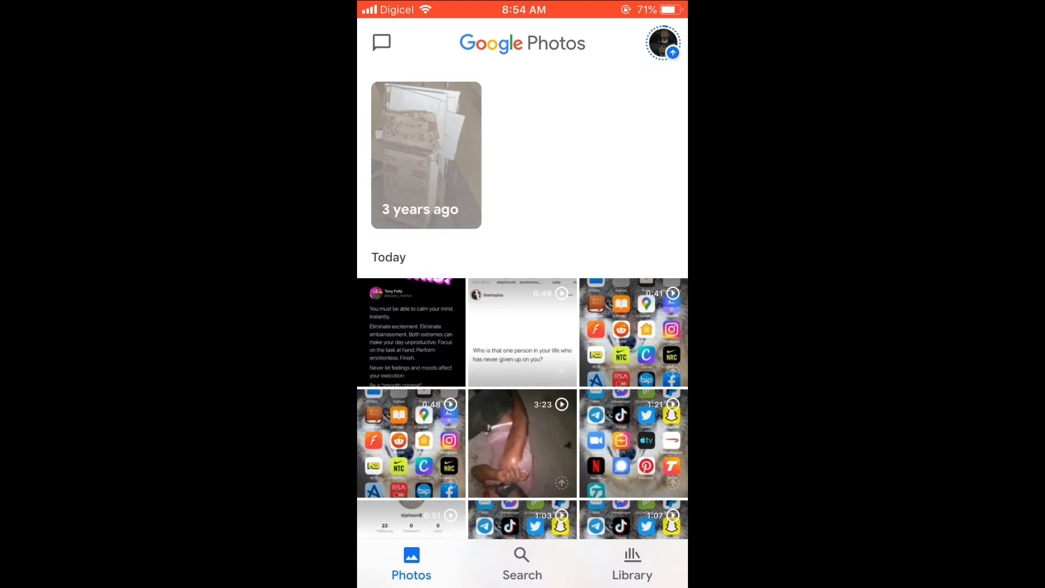
# Open the Instagram quote screenshot so Google Lens detects its text.
pyautogui.click(412, 333)
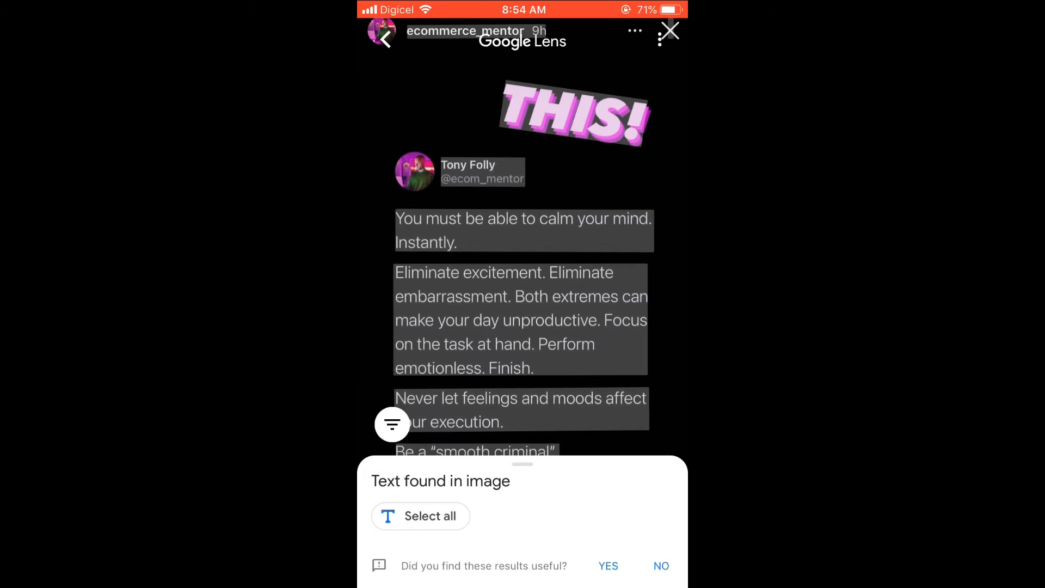
# Select the detected quote from "You must be able to calm your mind" through "Be a smooth criminal".
pyautogui.click(453, 219)
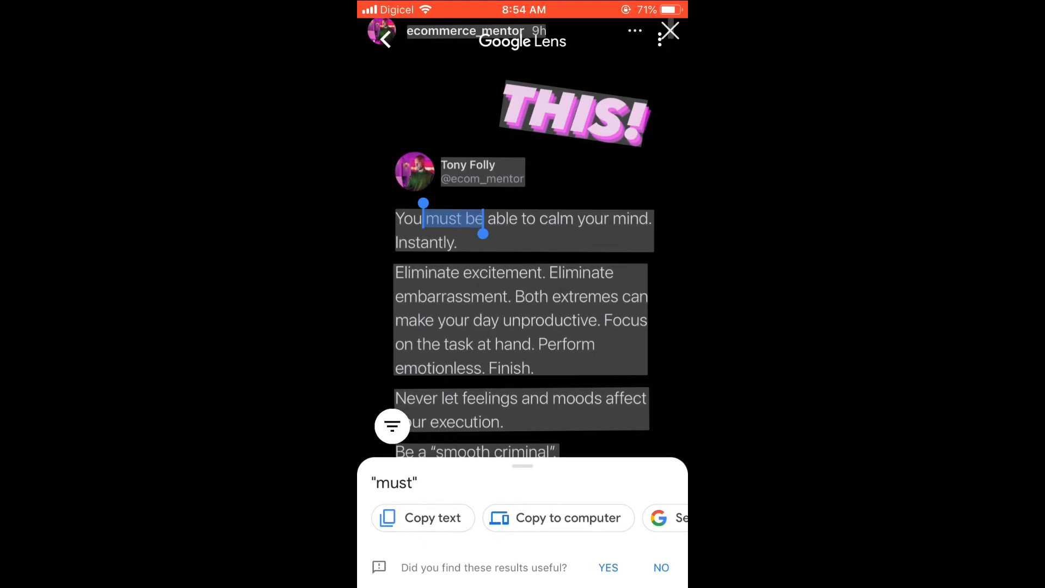
pyautogui.moveTo(486, 232); pyautogui.dragTo(537, 382)
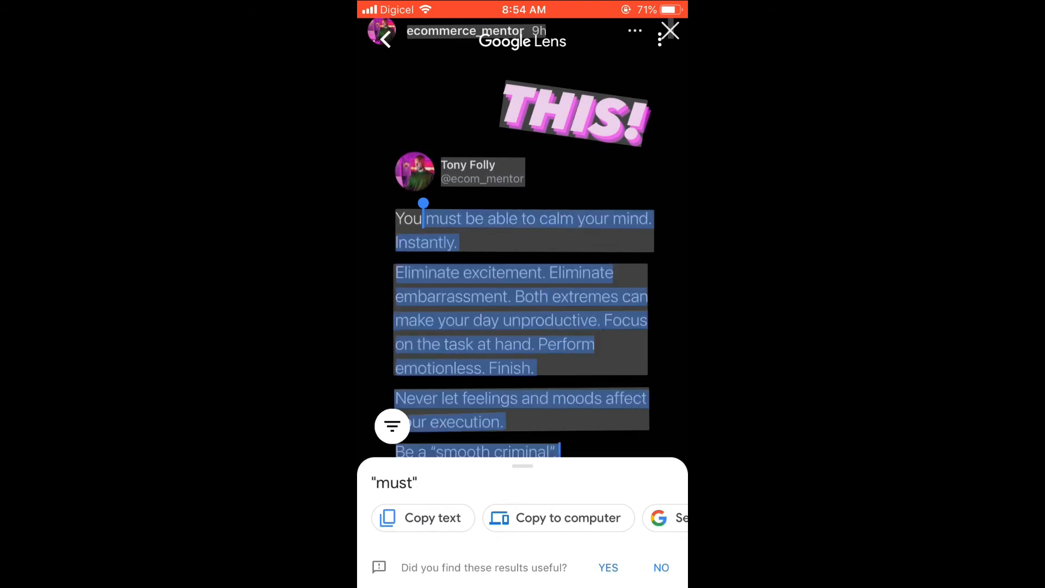
pyautogui.moveTo(424, 204); pyautogui.dragTo(559, 360)
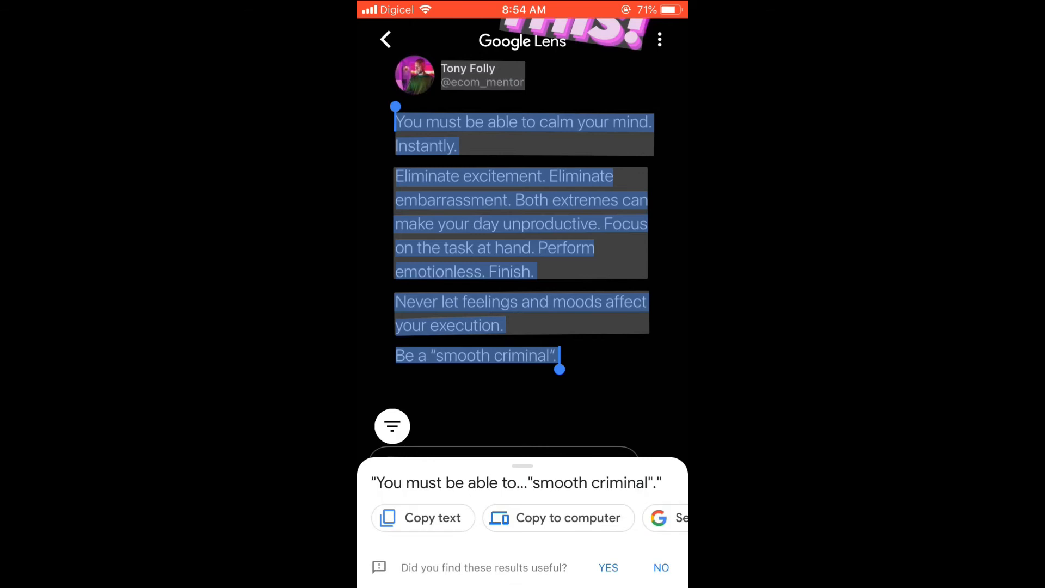
# Copy the selected quote text to the clipboard.
pyautogui.click(423, 518)
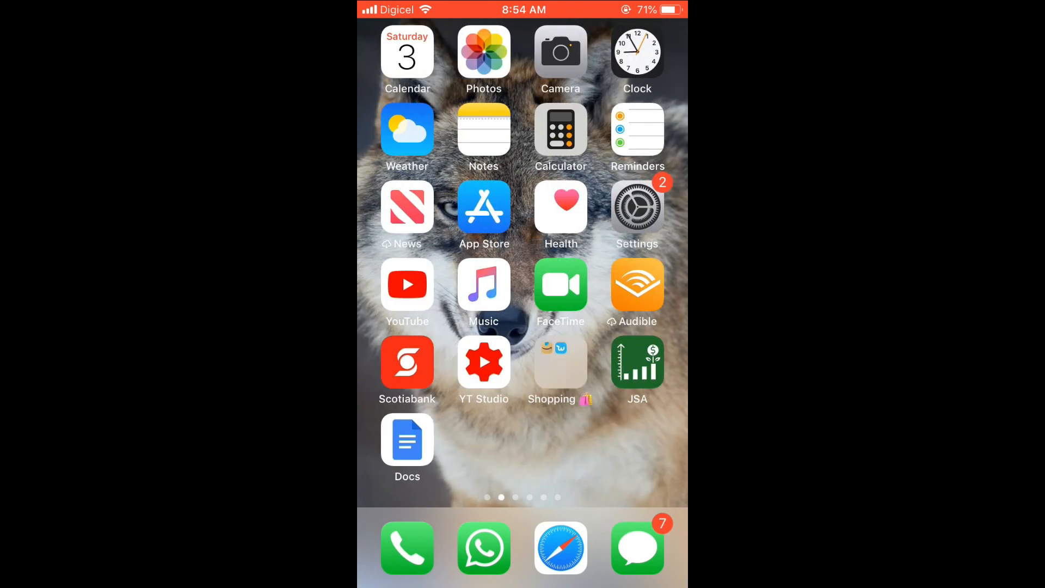
# Create a new Notes note containing the pasted quote and finish editing it.
pyautogui.click(484, 129)
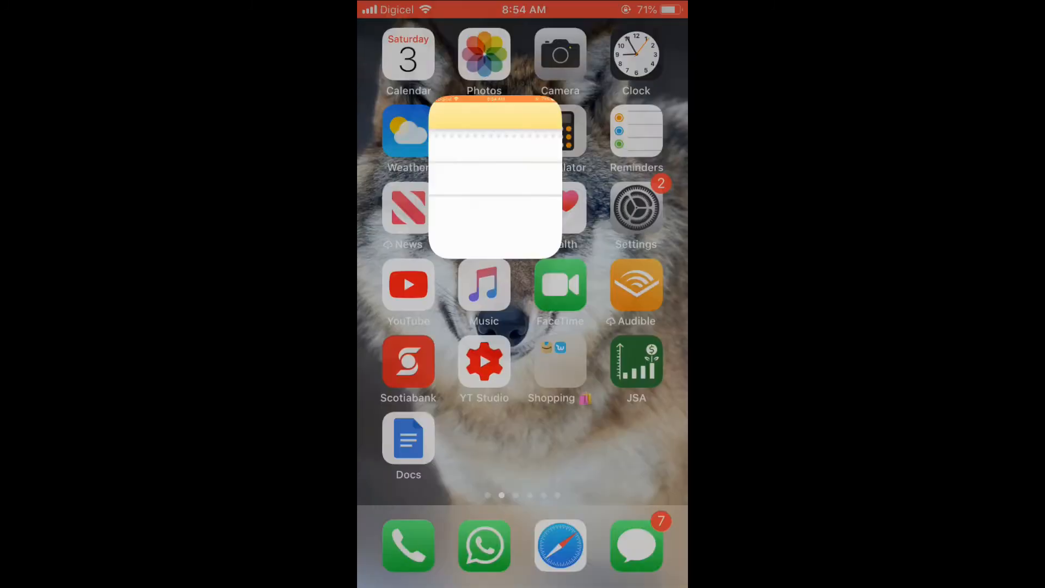
pyautogui.click(495, 176)
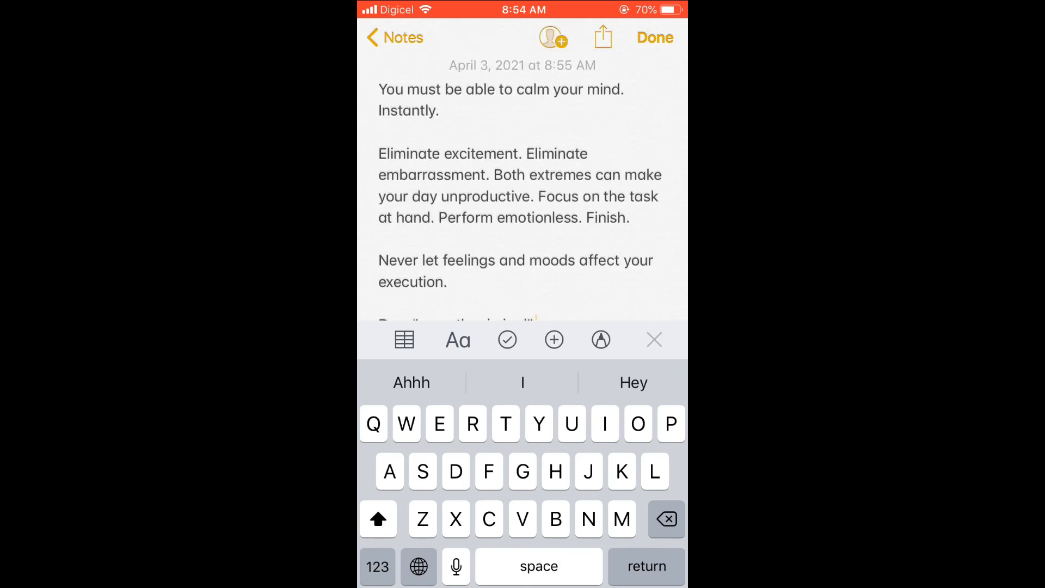
pyautogui.click(654, 37)
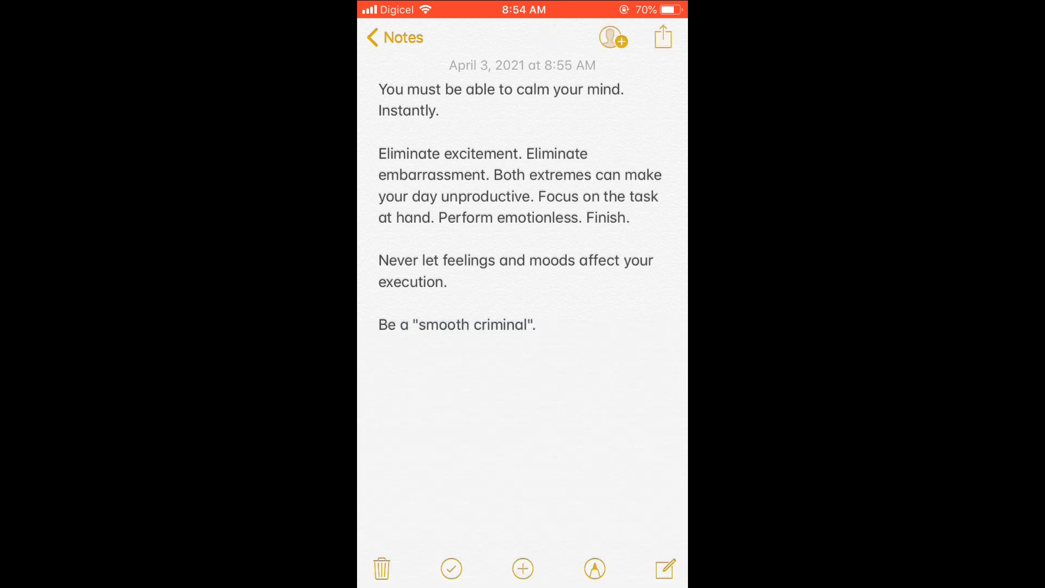